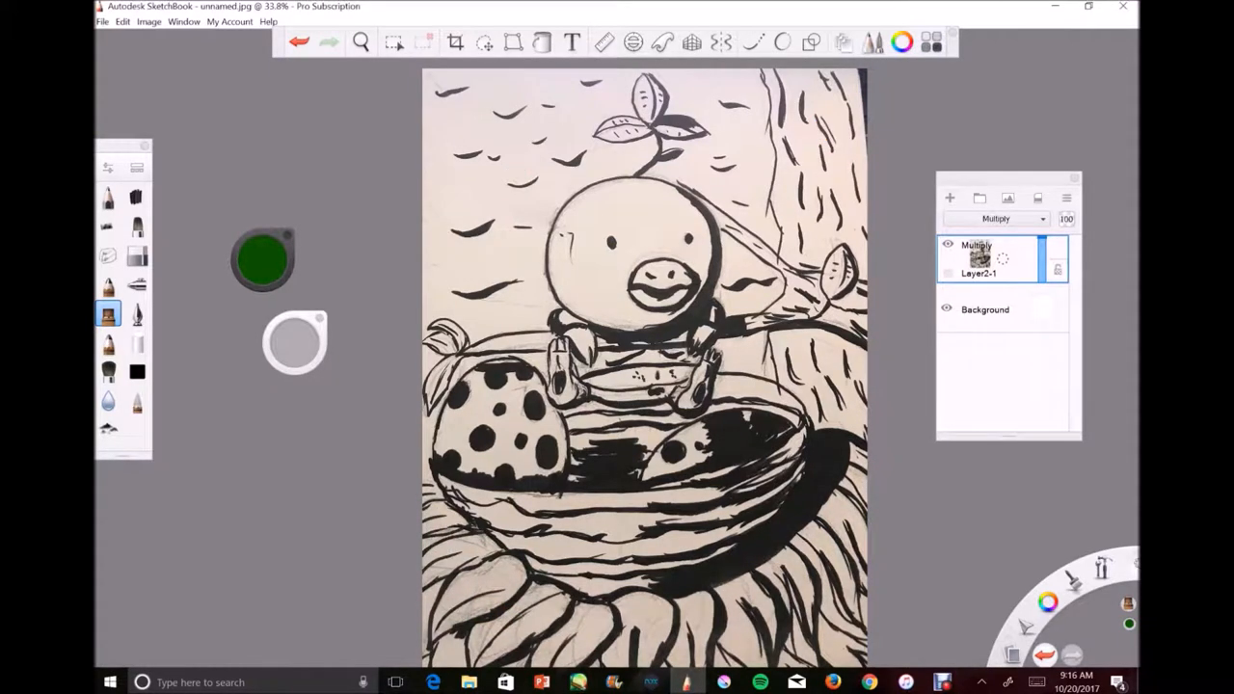
Open the Brightness/Contrast adjustment from the Image > Adjust menu
click(148, 21)
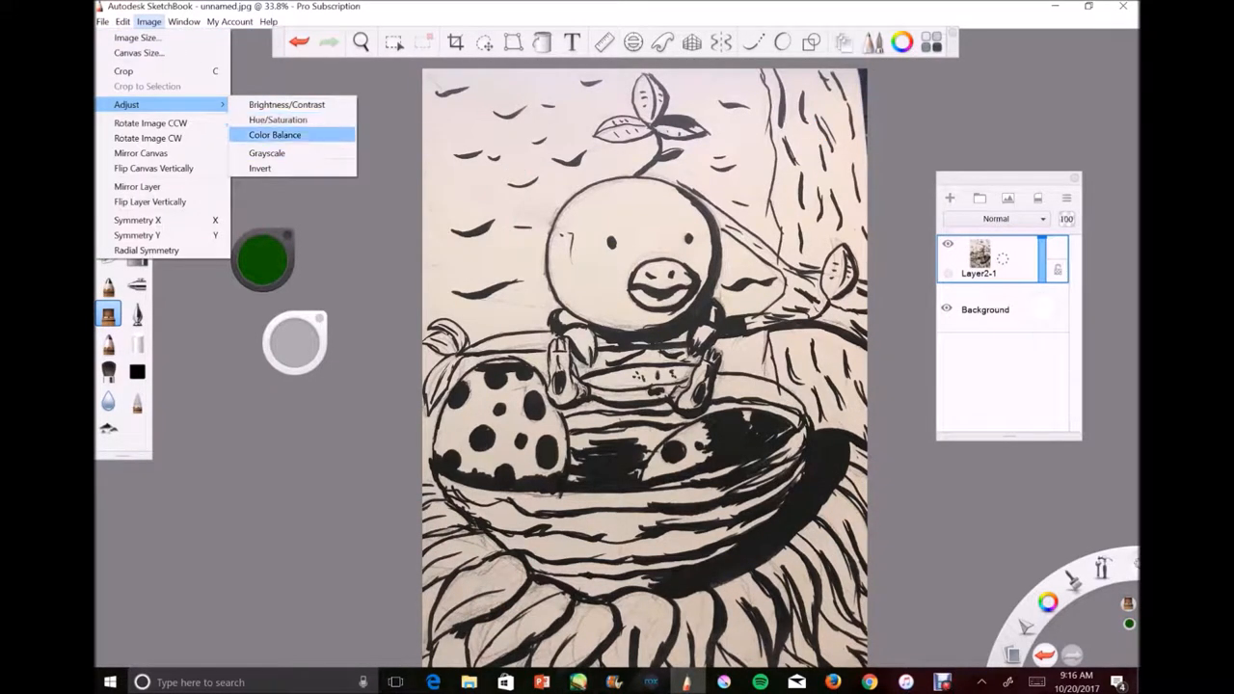
click(286, 104)
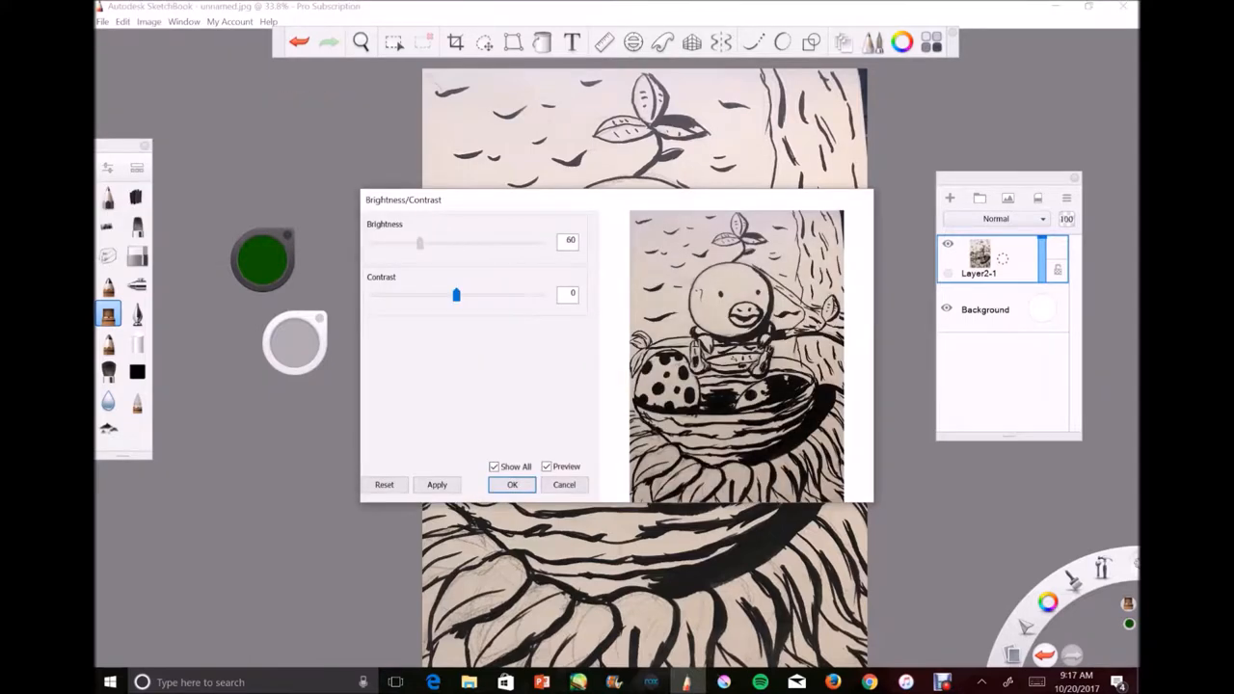
Apply the brightness increase of 60 to the scanned ink drawing
click(512, 484)
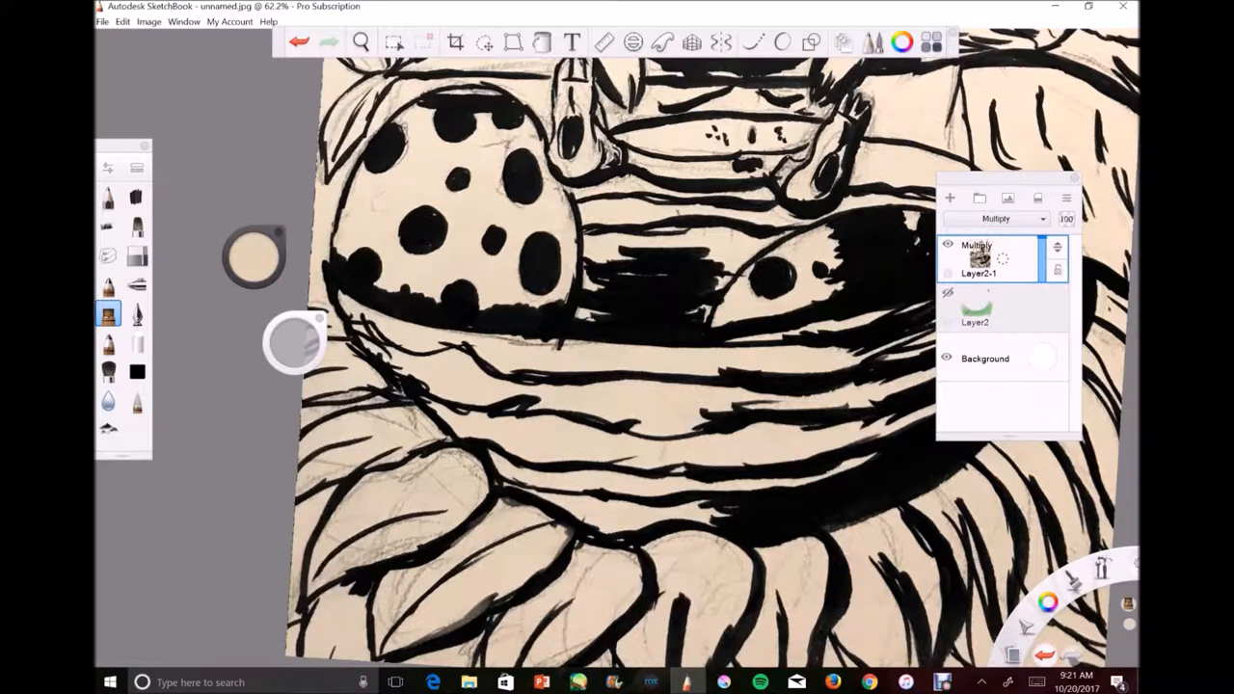
click(137, 313)
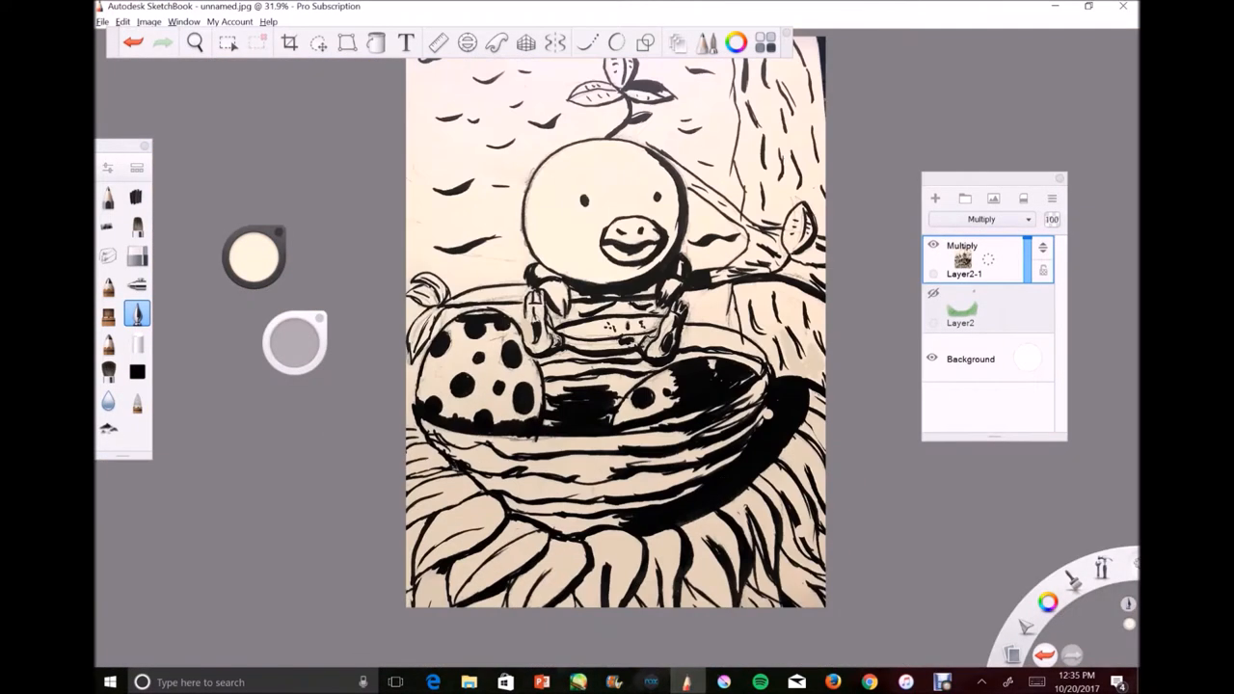
Make the colour layer Layer2 visible beneath the Multiply ink layer
click(964, 308)
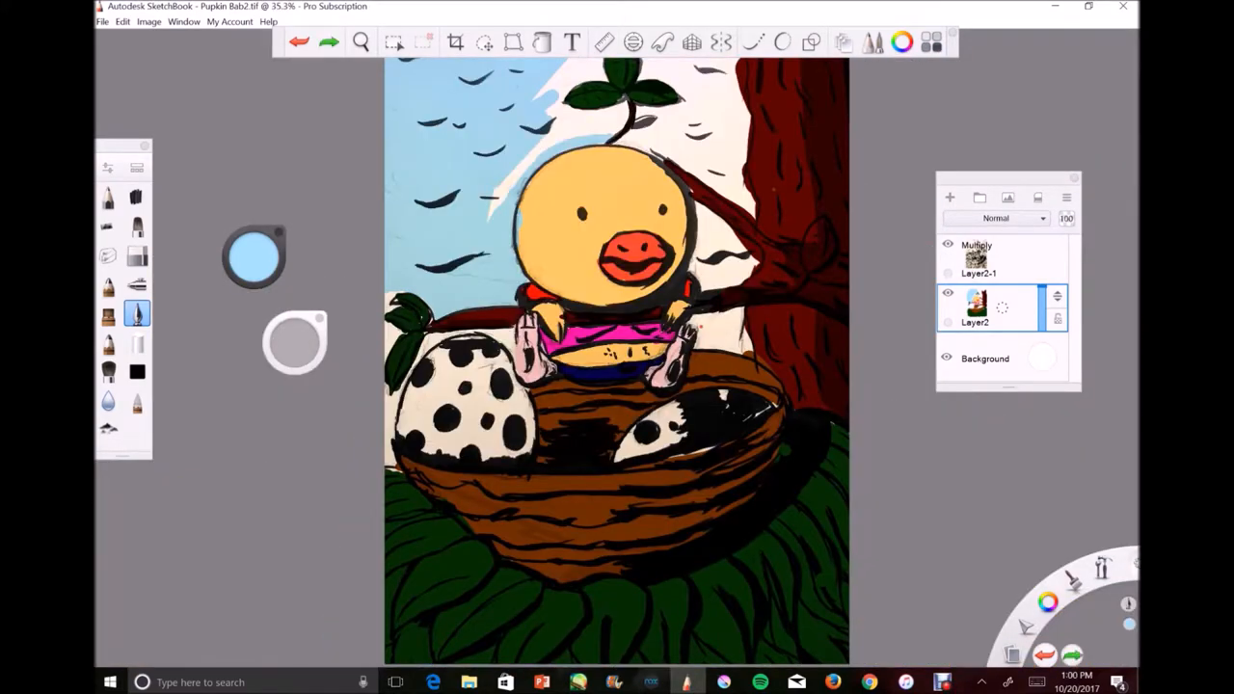
Add a new layer for shading and warm glow effects
click(542, 41)
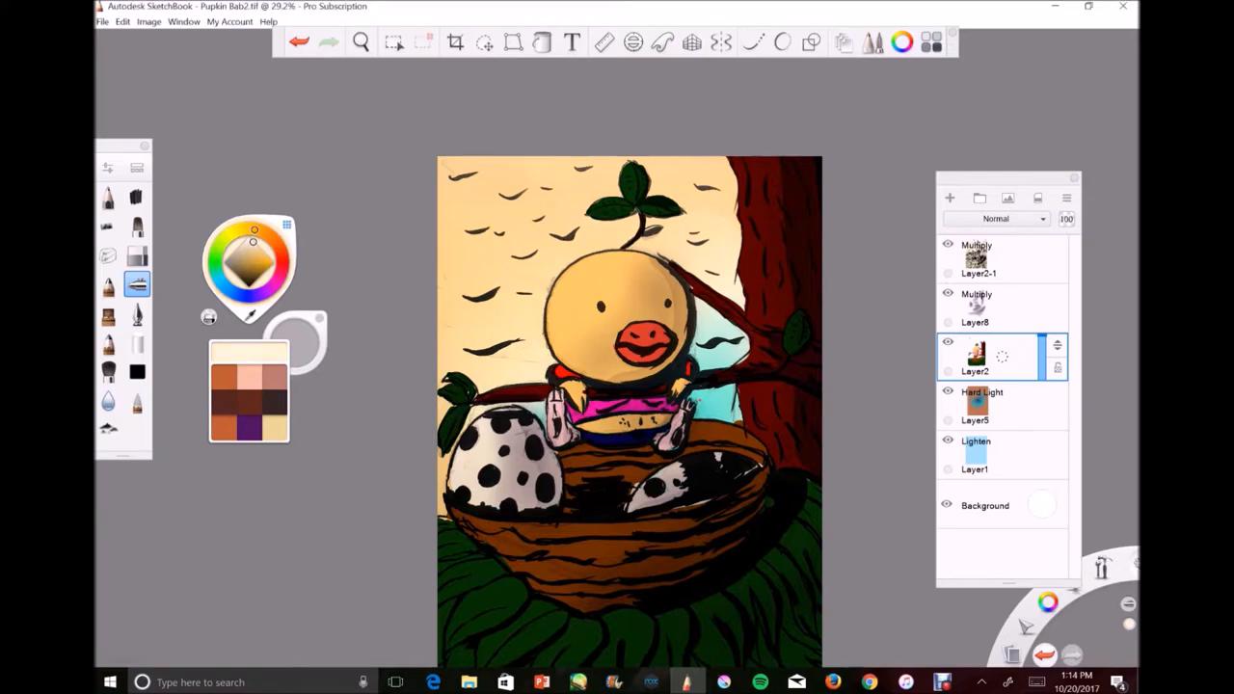
Toggle a layer's visibility so only the ink drawing Layer2-1 shows
click(108, 342)
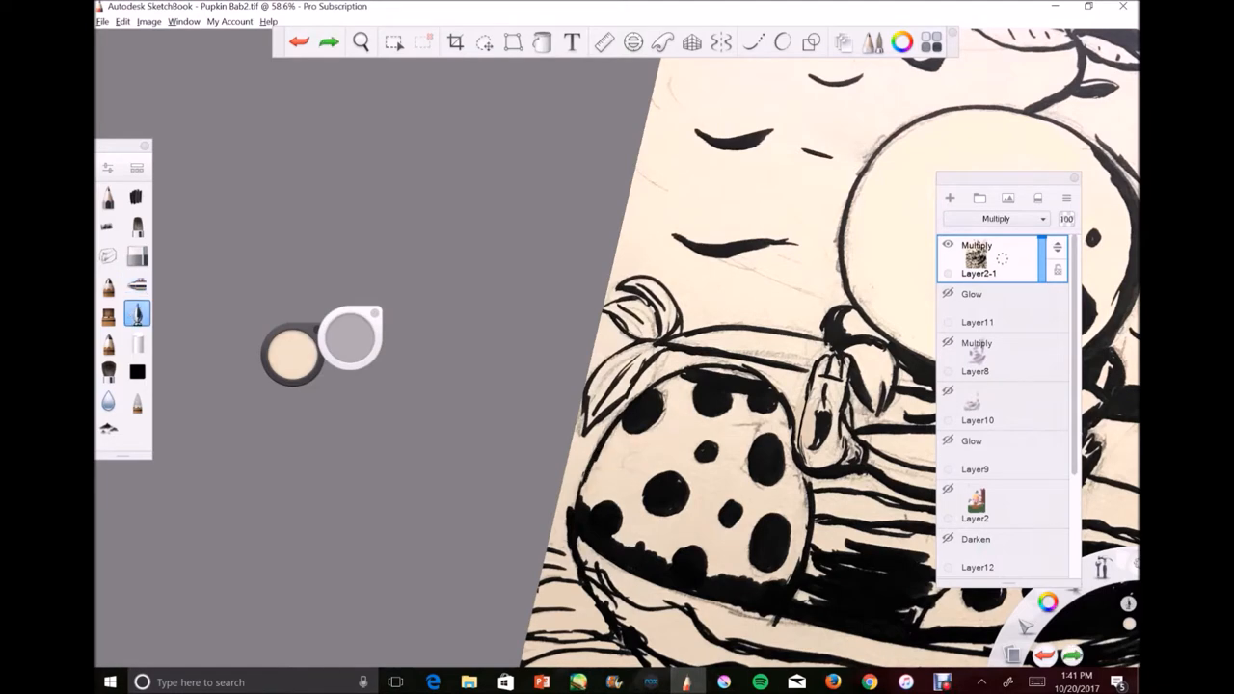
Work in the Layers panel to group the colour layers into Group1
click(977, 506)
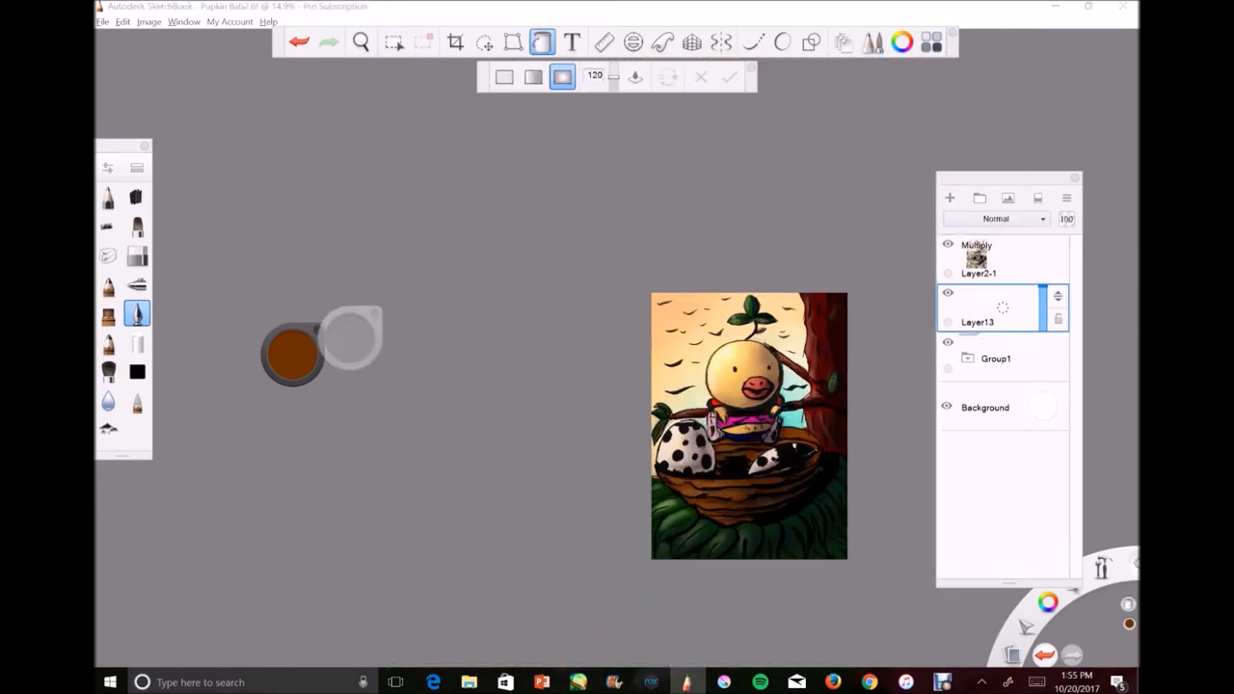
Drag a radial red-to-yellow-to-blue gradient across the picture on a new layer
click(533, 77)
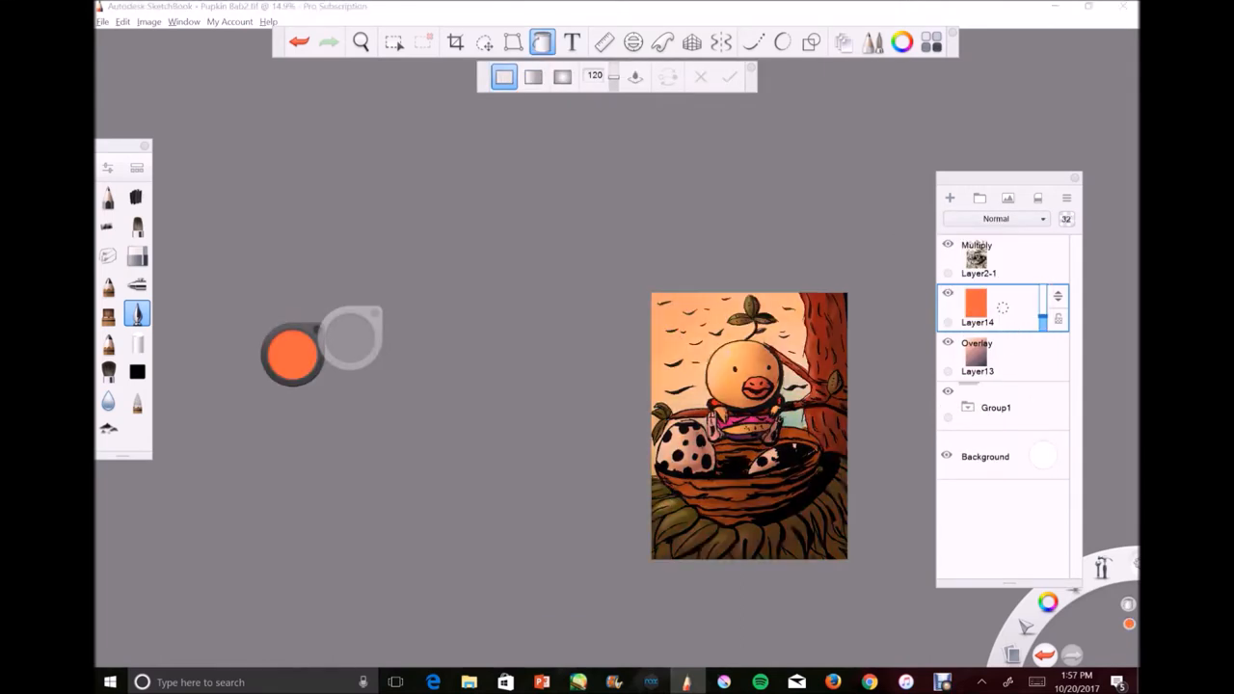
click(977, 356)
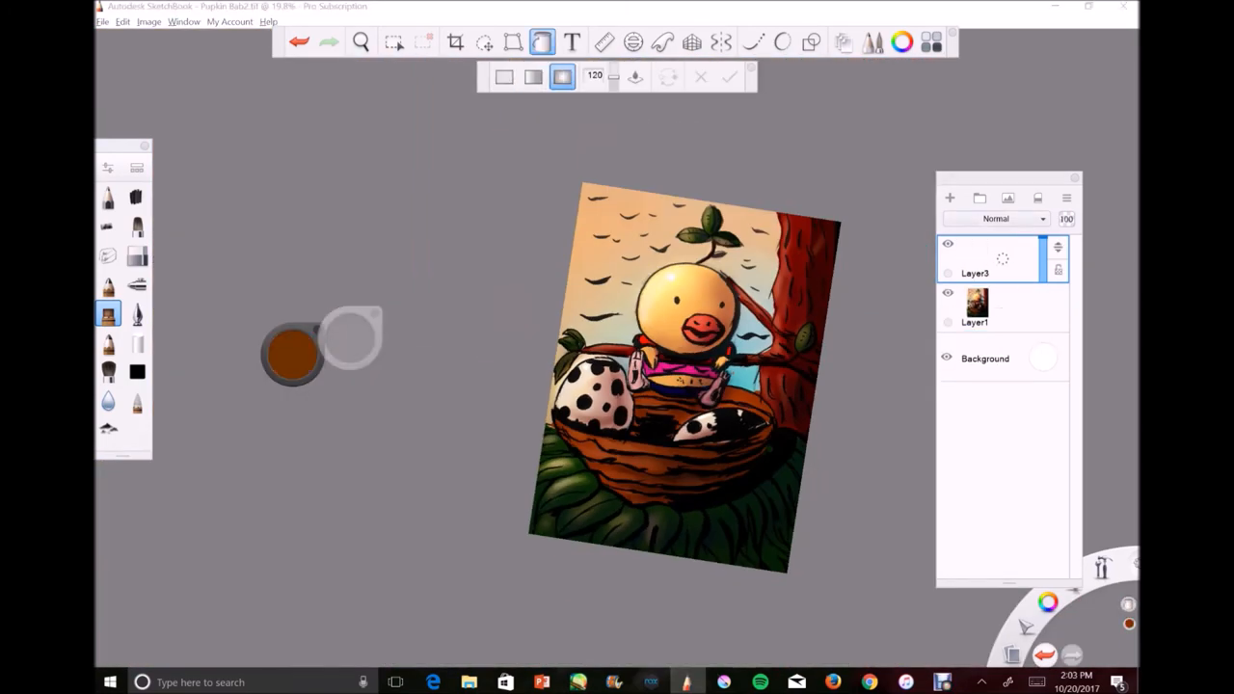
drag(684, 319, 764, 595)
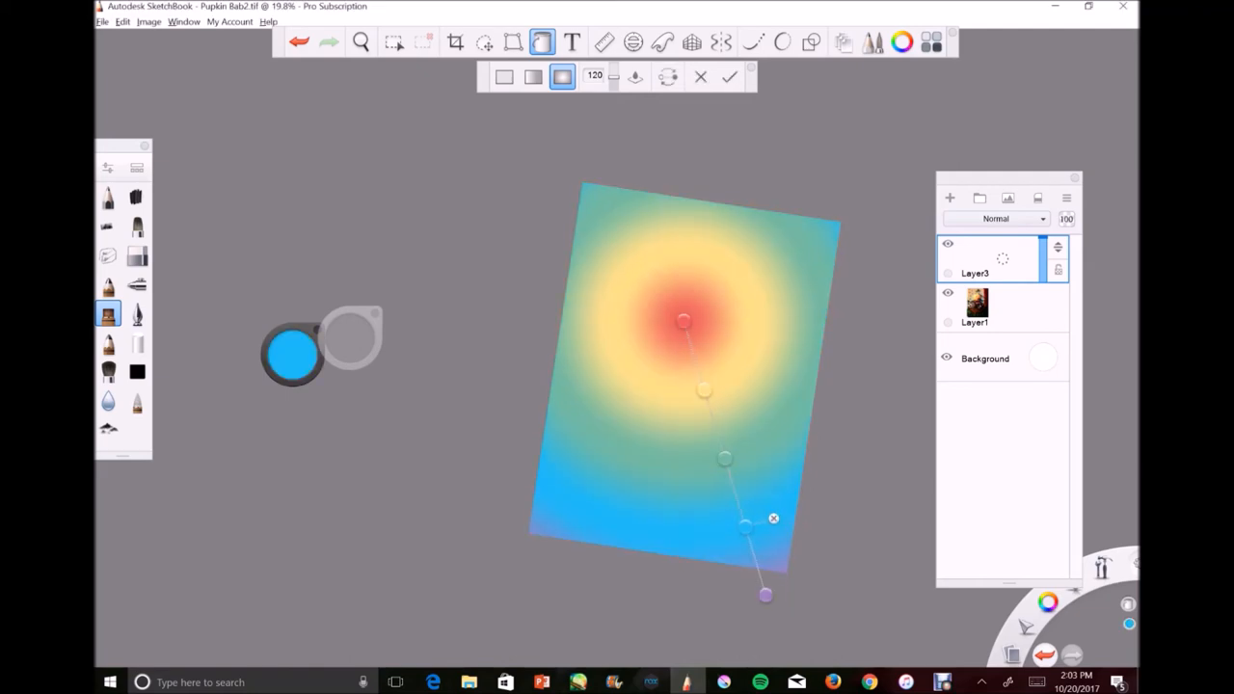